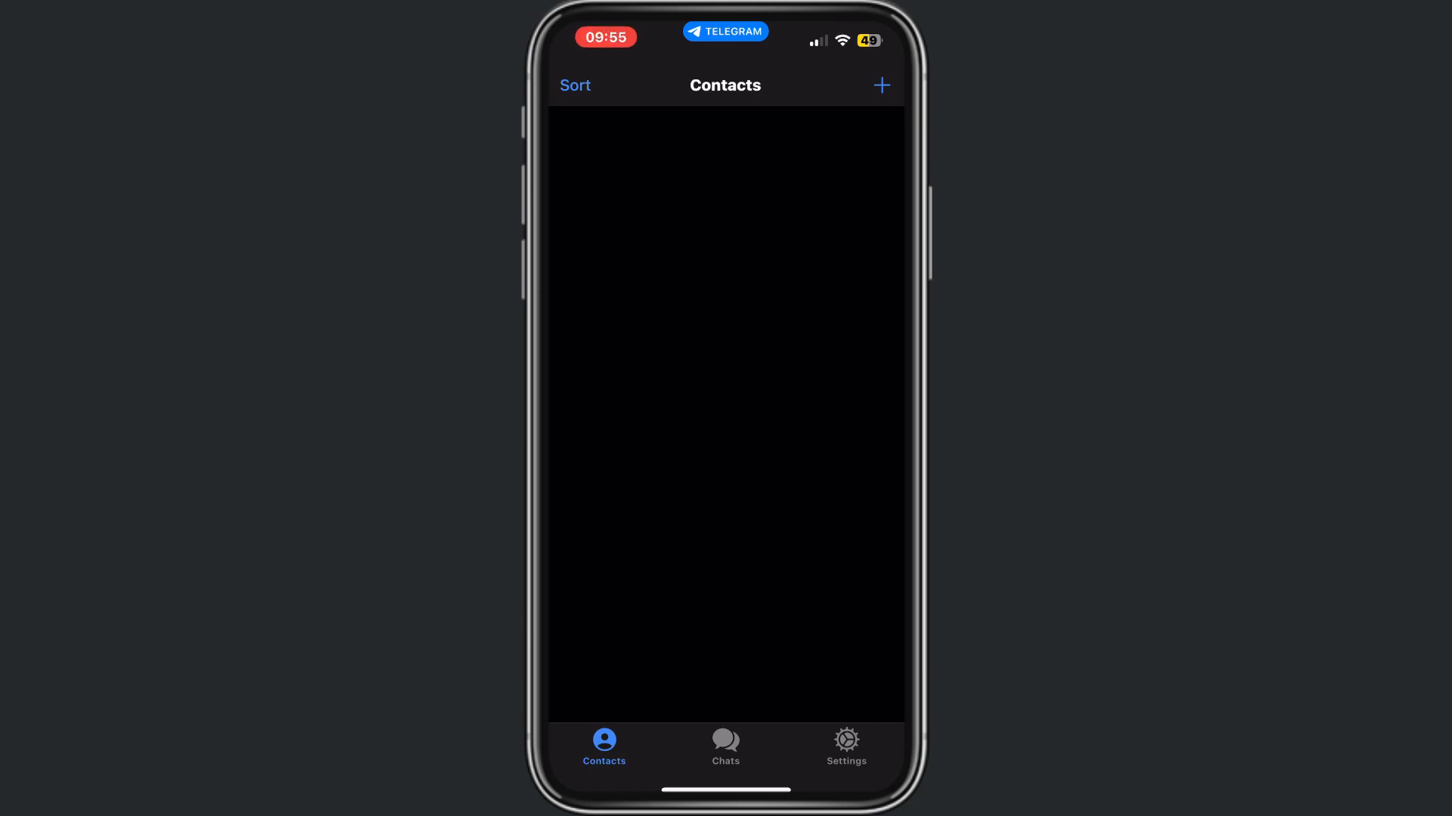
# Switch from Contacts to the empty Chats list.
pyautogui.click(724, 746)
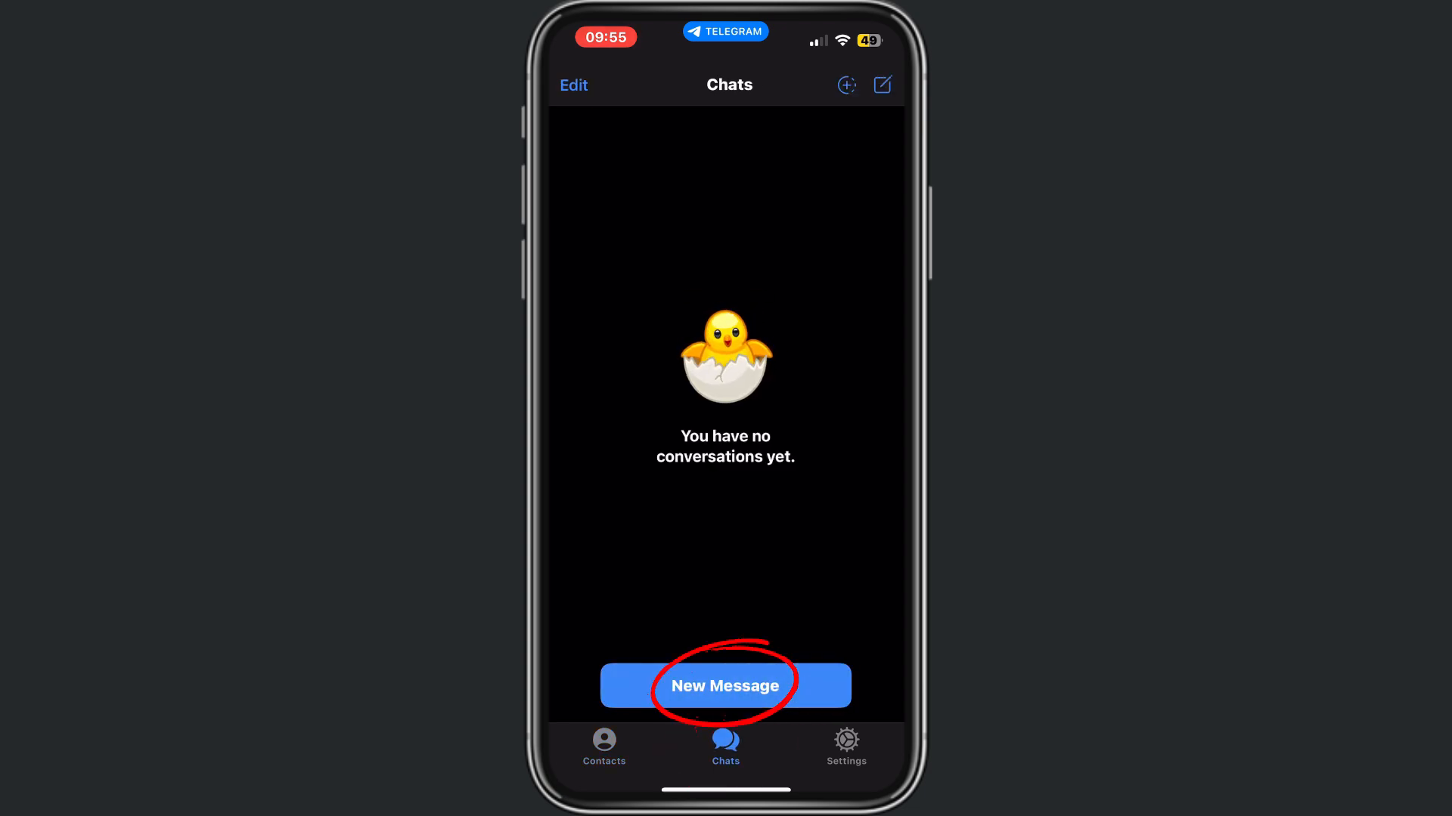
# Start a New Channel from the new-message menu and reach the Create Channel form.
pyautogui.click(724, 687)
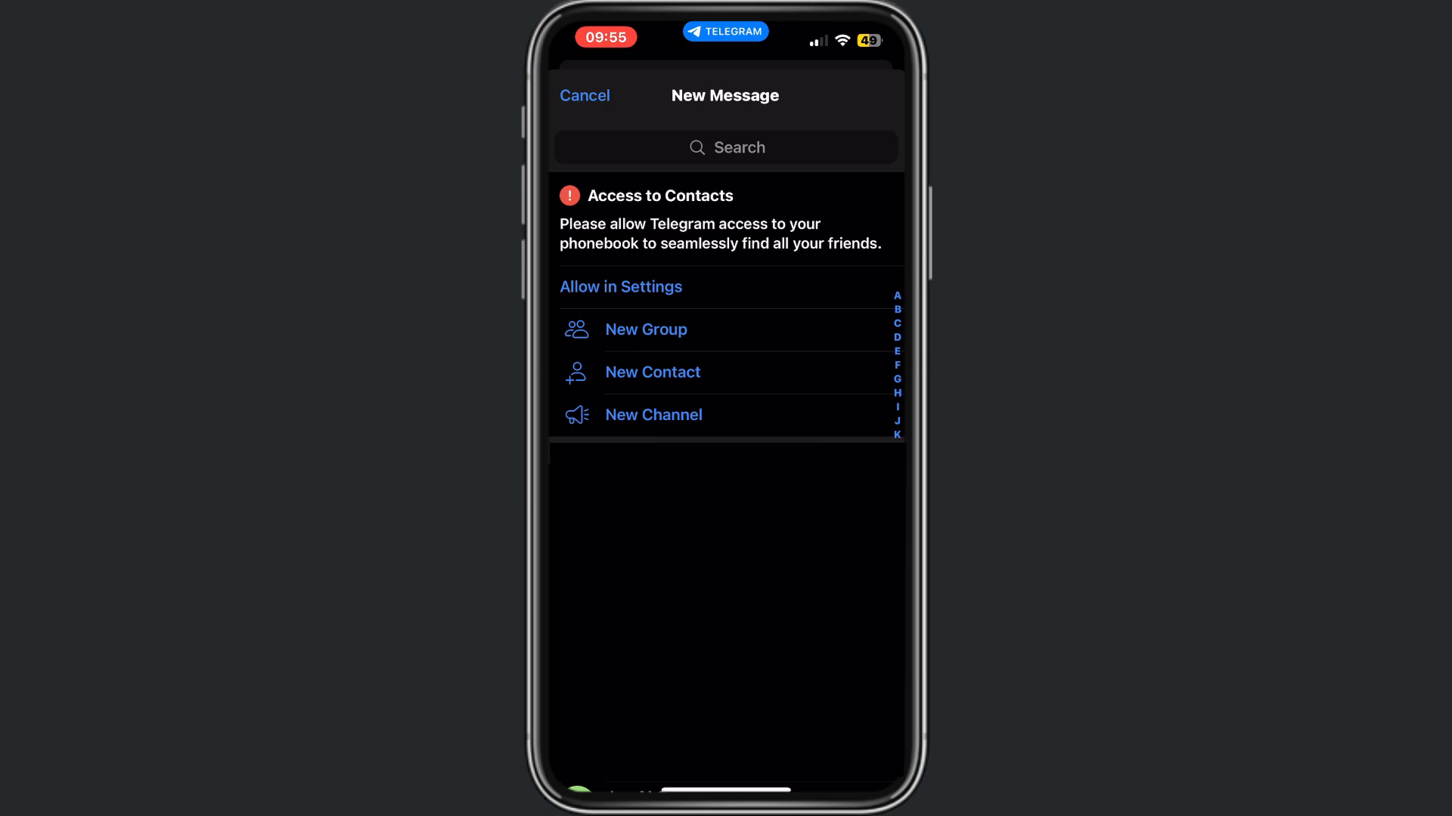
pyautogui.click(653, 414)
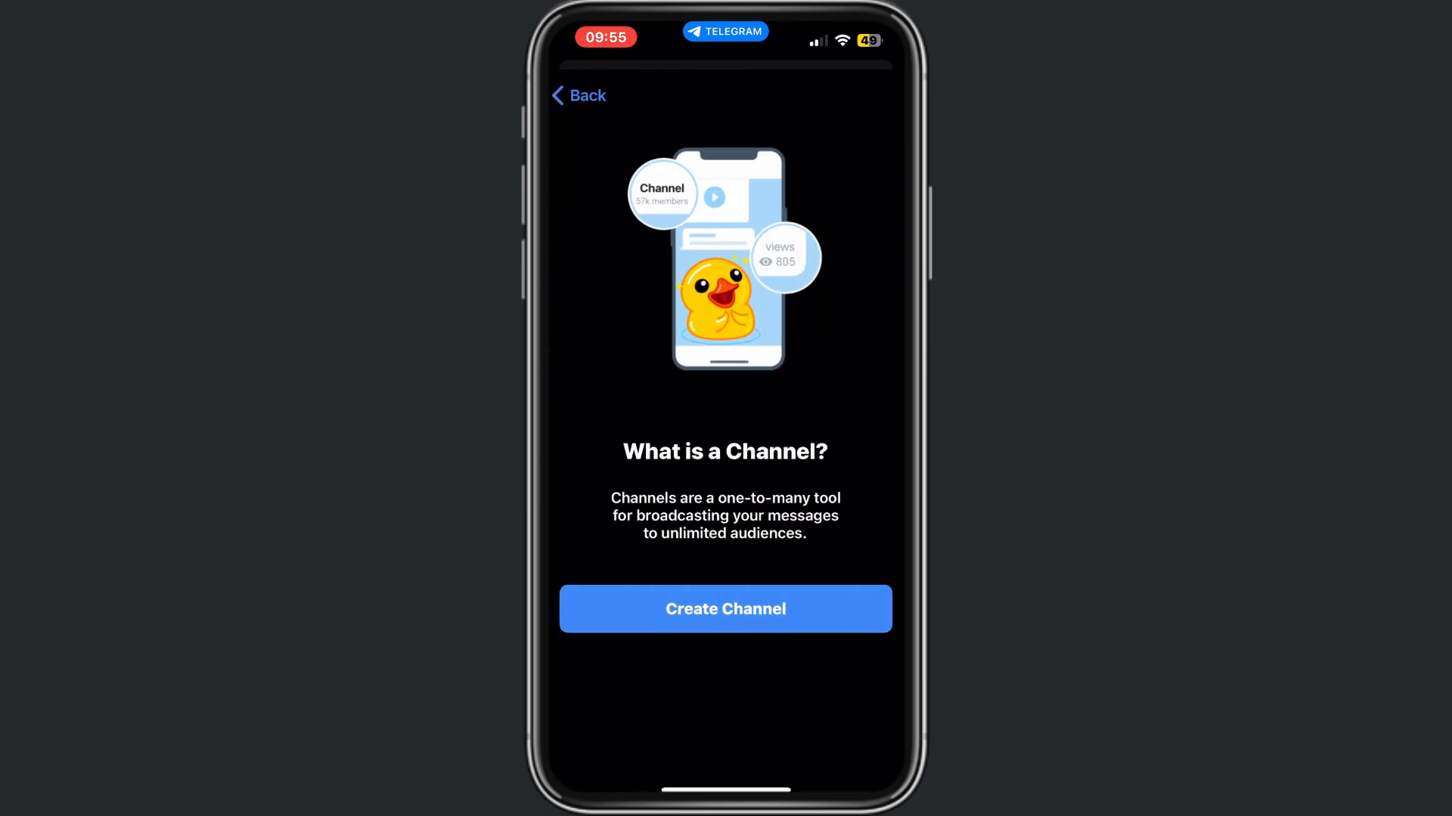
pyautogui.click(724, 610)
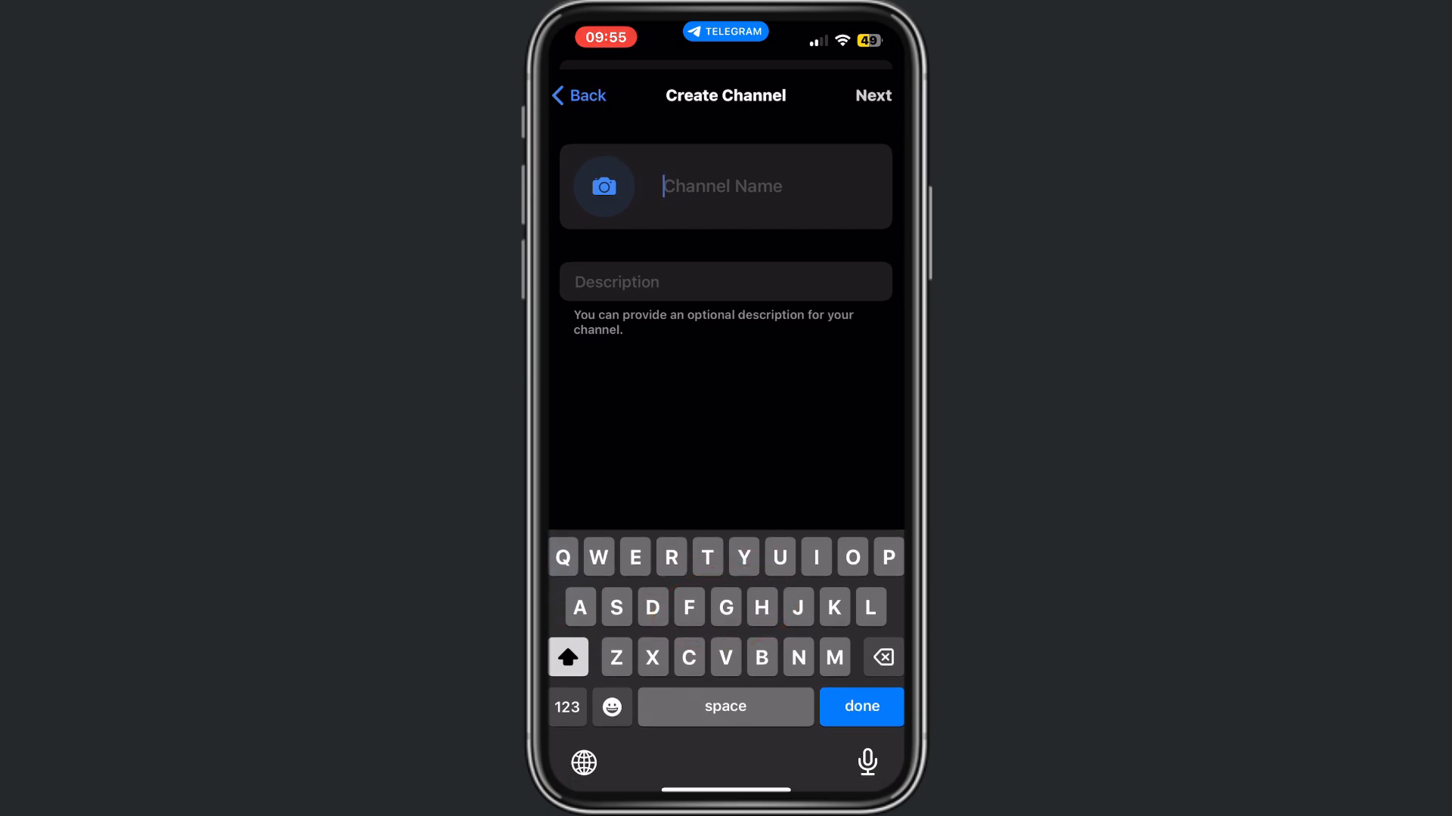
# Name the channel 'Help Me Out' with description 'Youtube' and proceed to Channel Type.
pyautogui.write('Help Me Out')
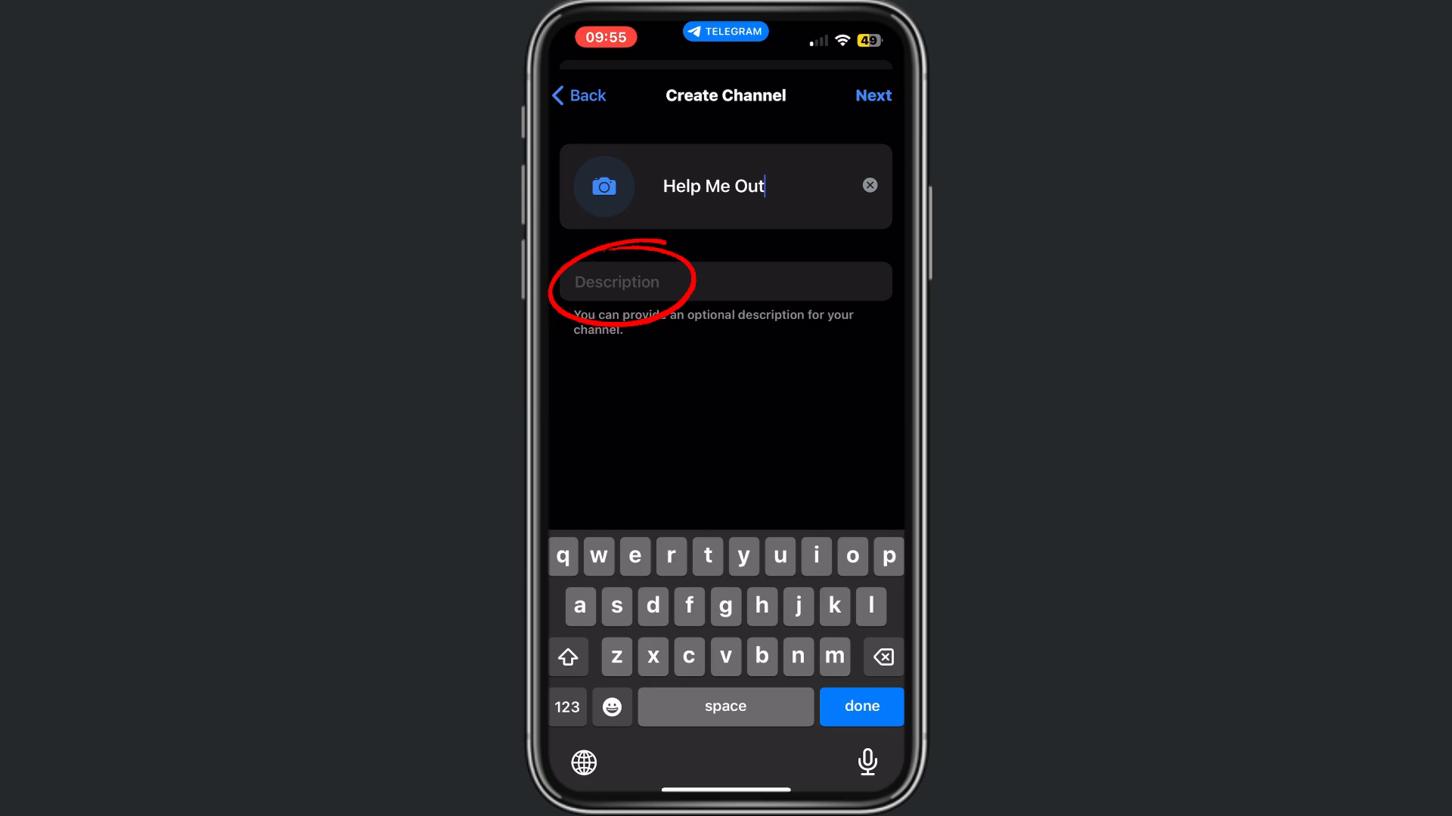
pyautogui.write('Yu')
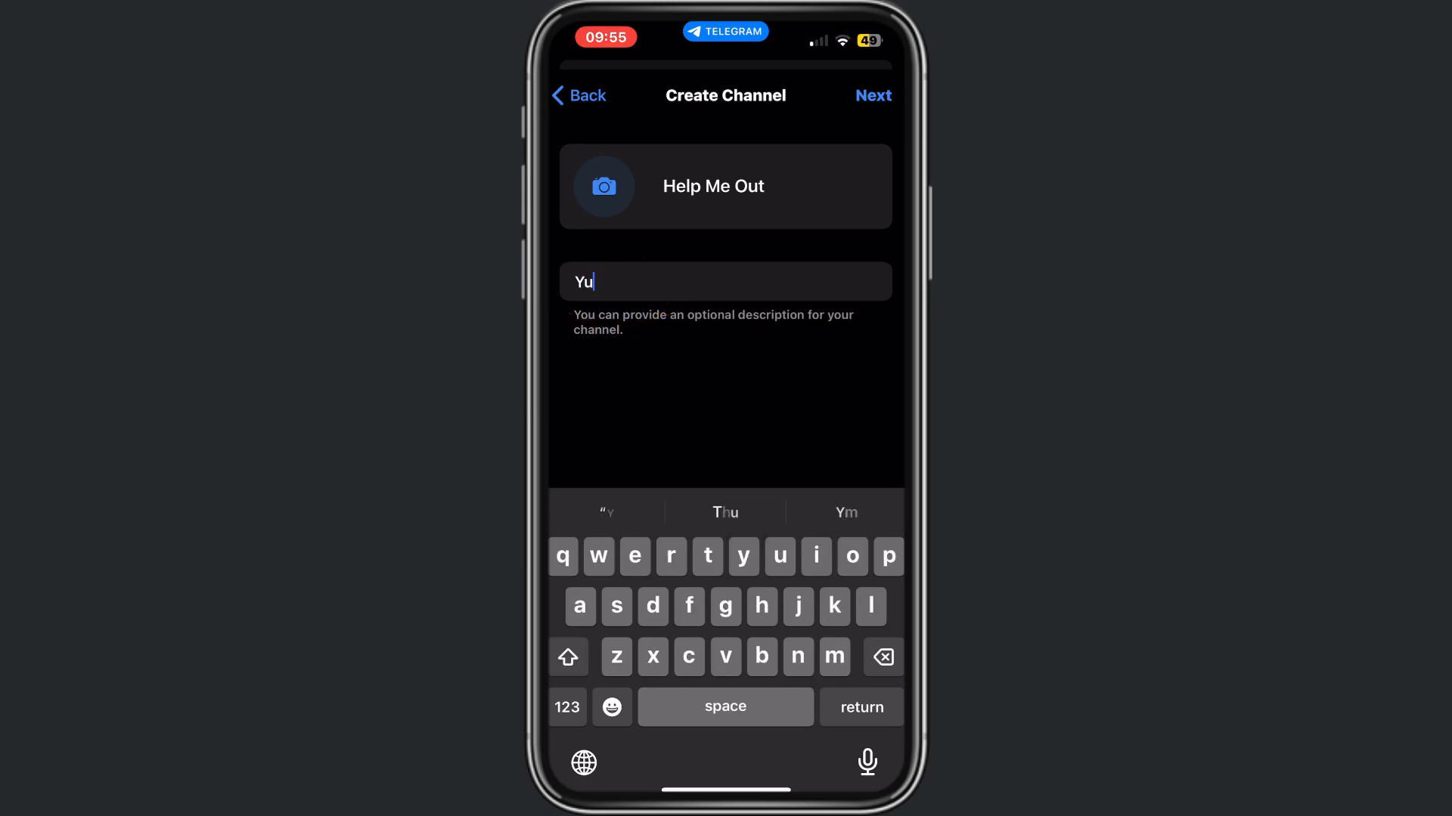
pyautogui.write('outube')
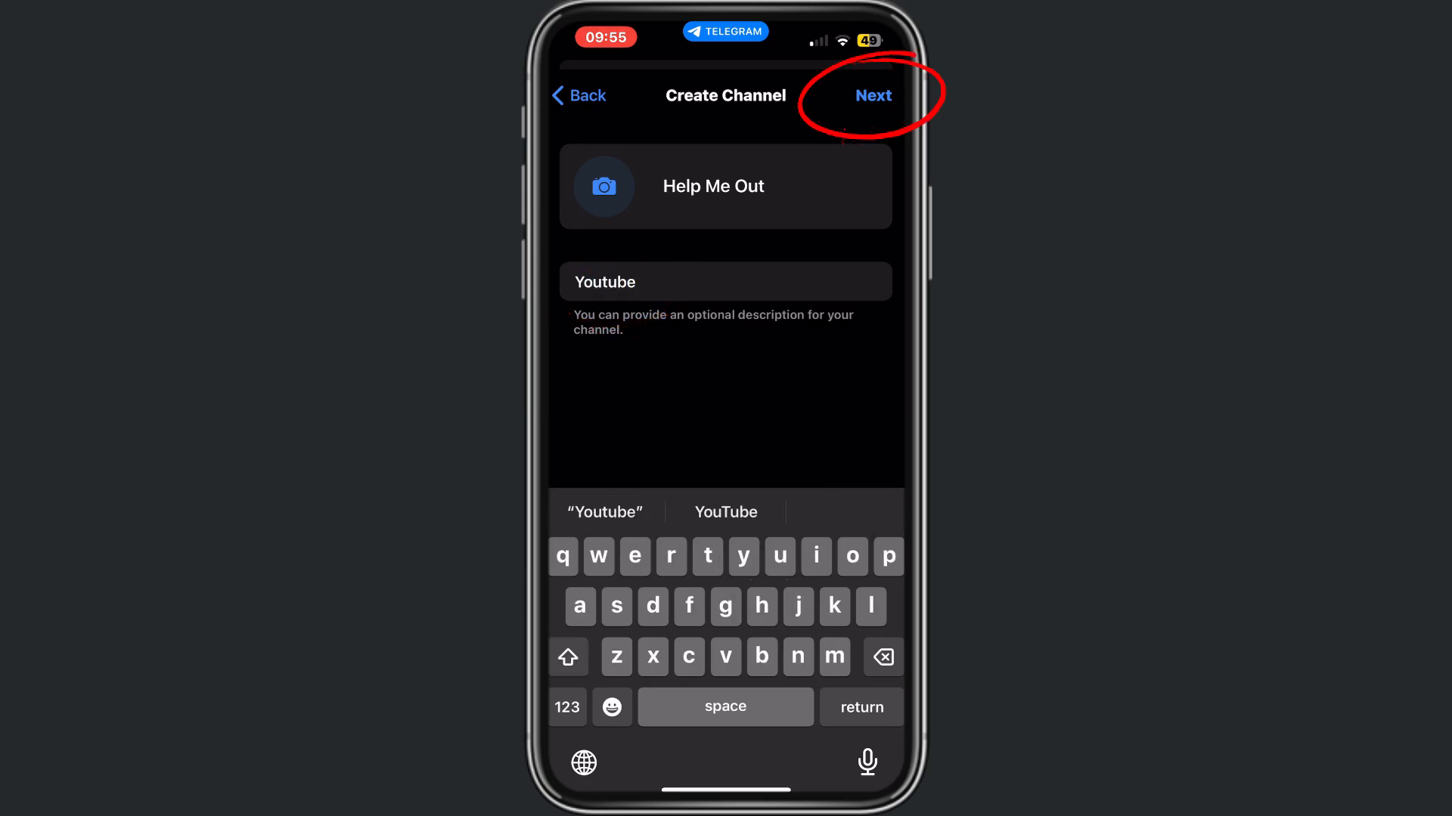
pyautogui.click(871, 94)
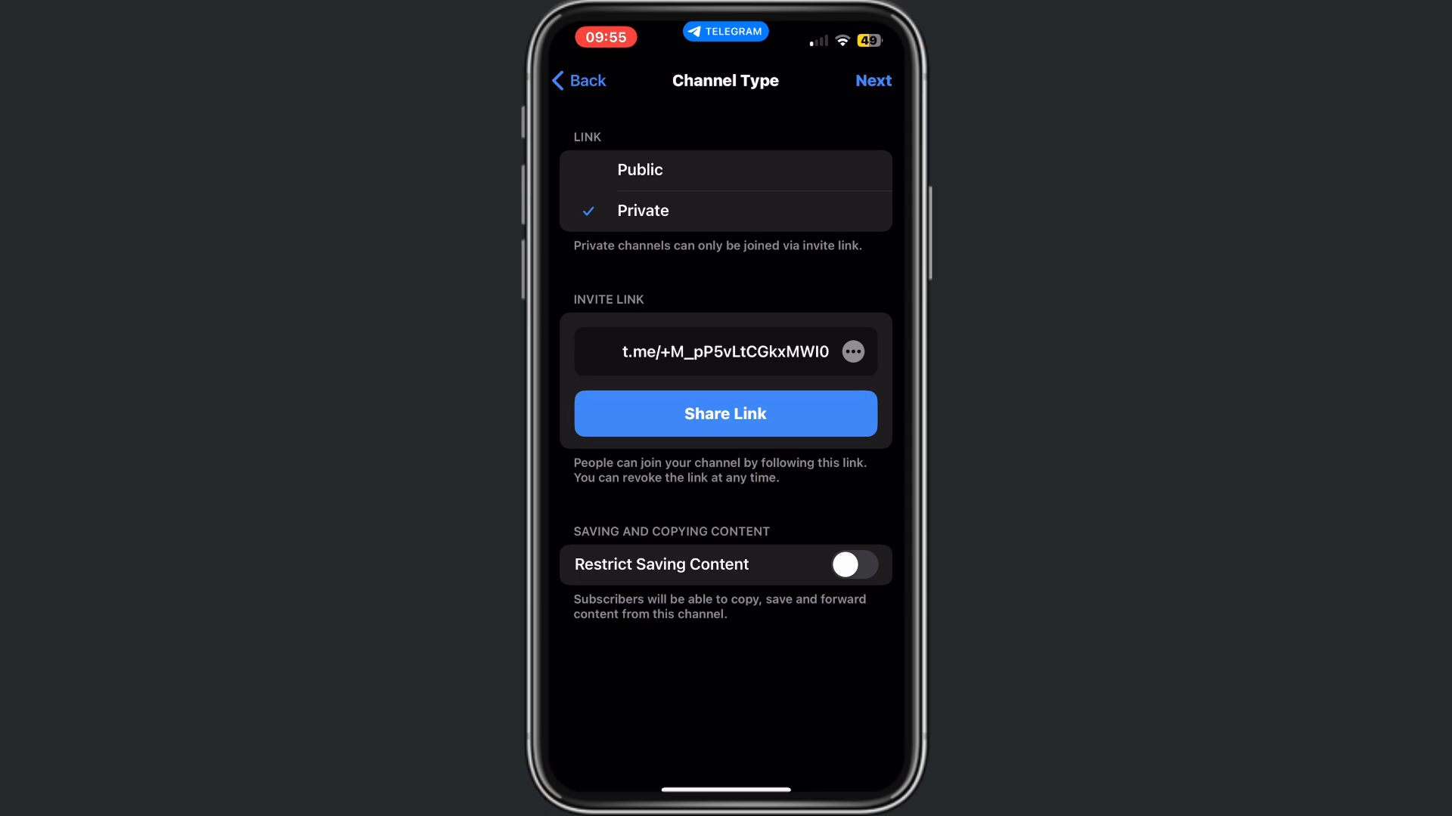
# Set the channel to Private and create it without adding subscribers.
pyautogui.click(852, 351)
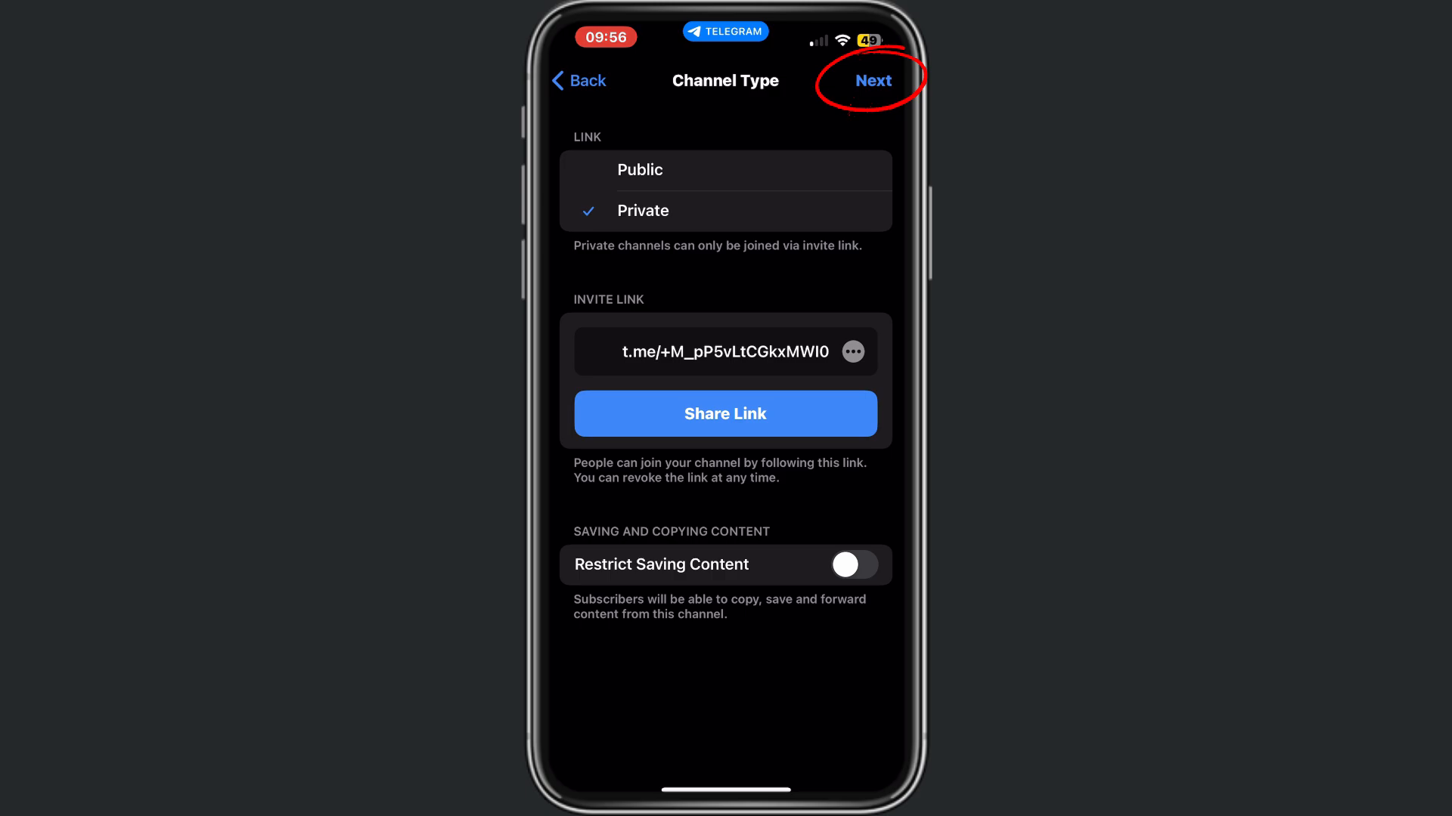
pyautogui.click(870, 80)
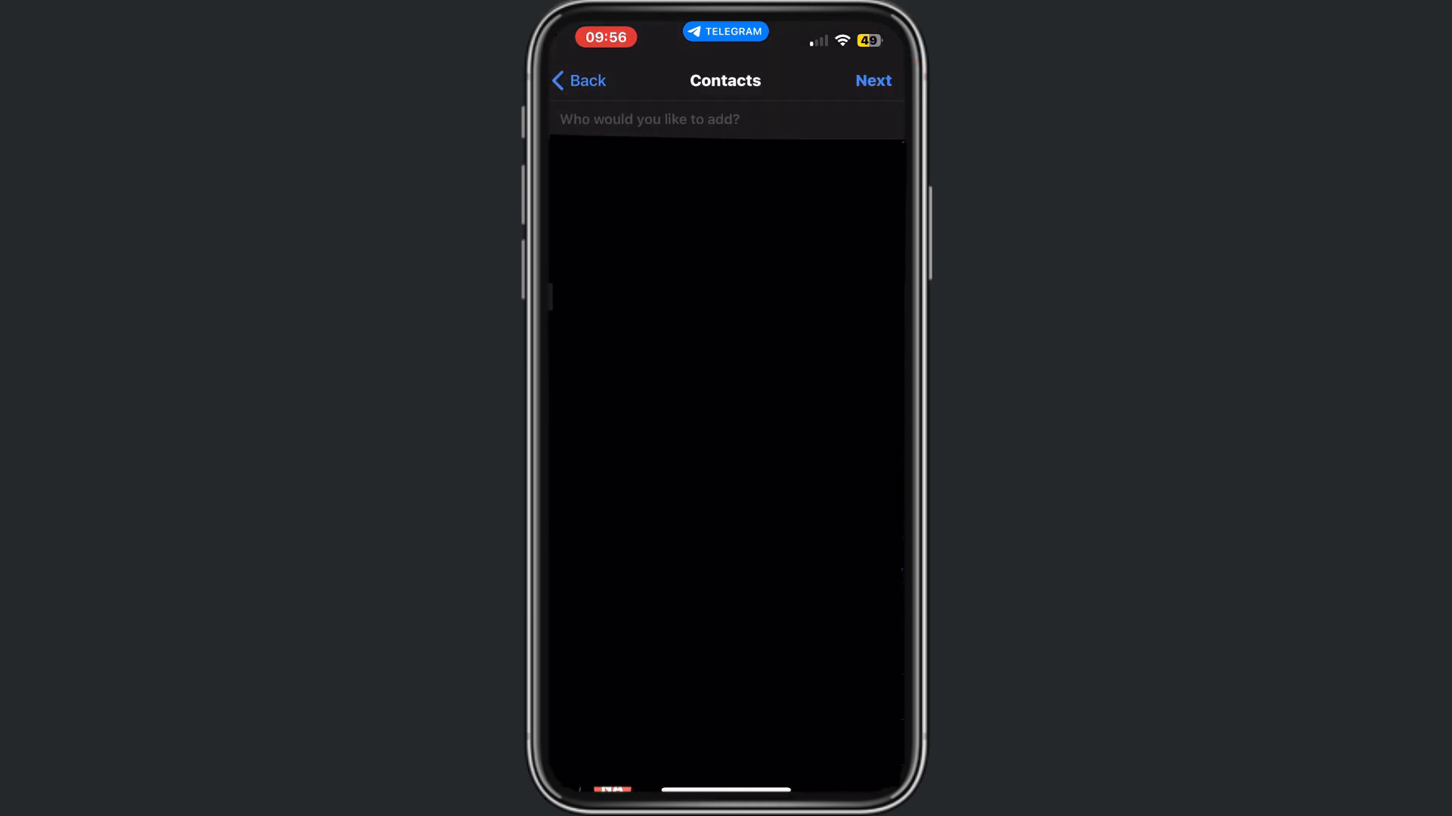
pyautogui.click(871, 80)
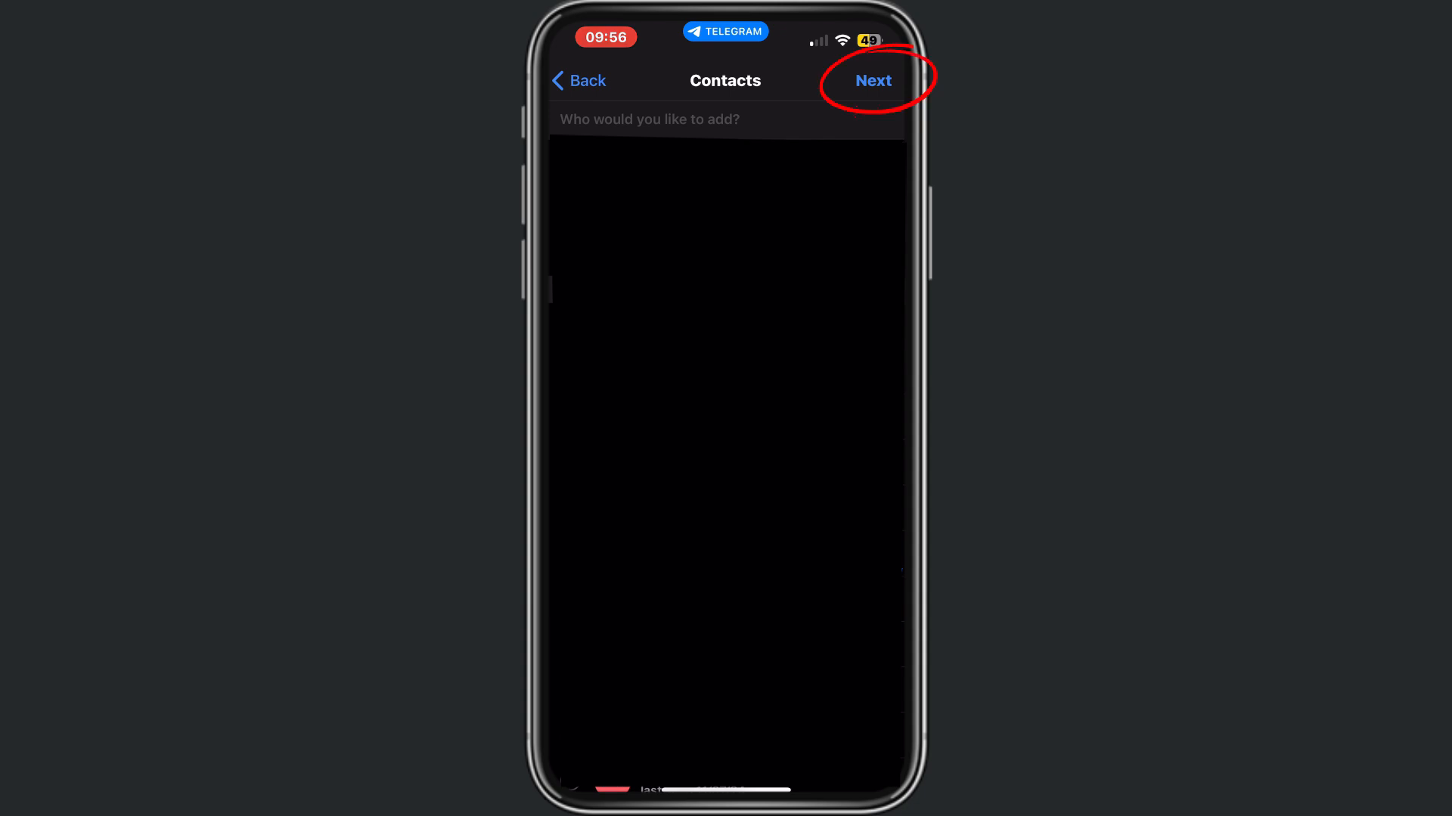
pyautogui.click(870, 80)
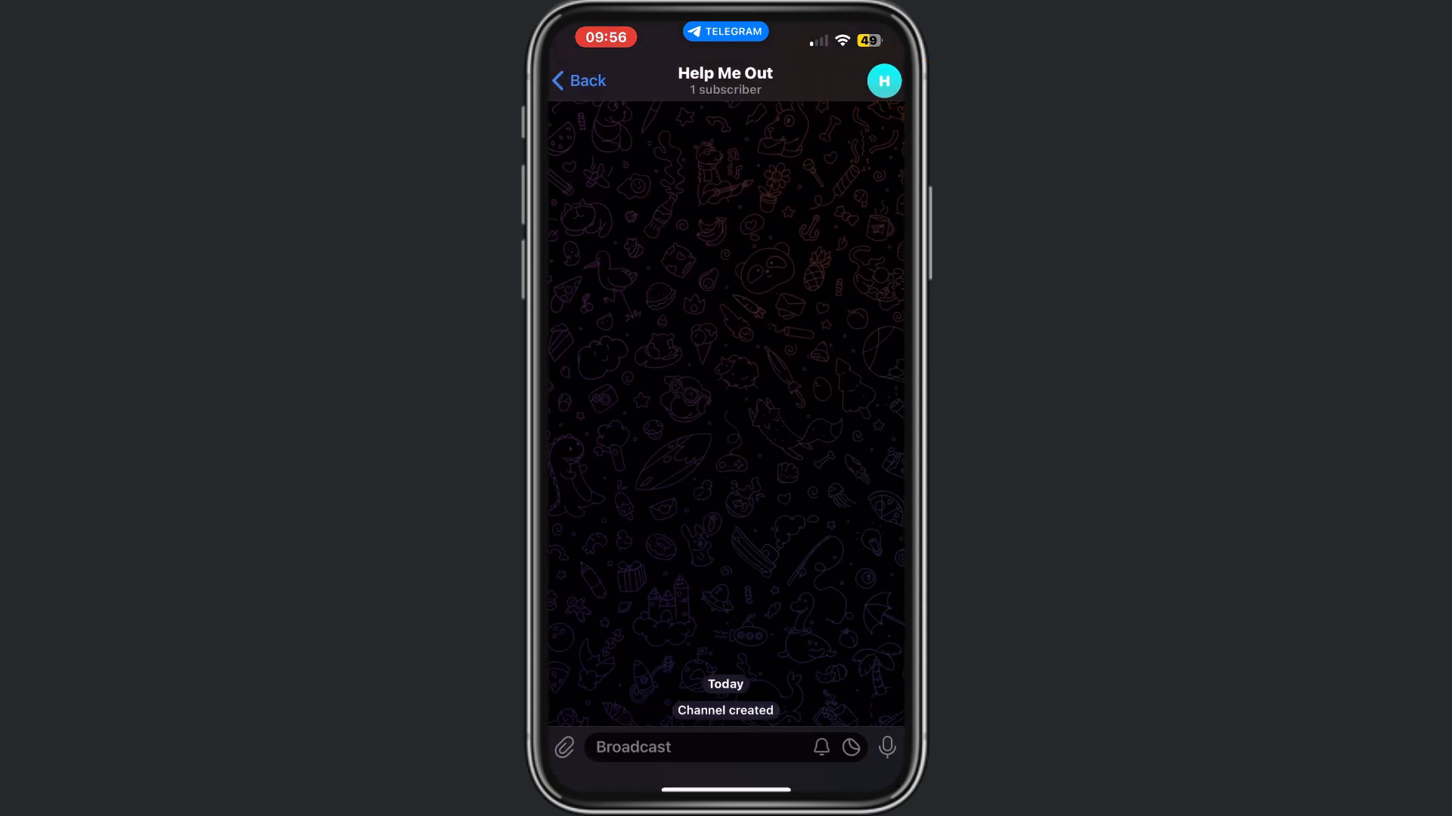
# View the Help Me Out channel info, then return to its chat showing 1 subscriber.
pyautogui.click(725, 80)
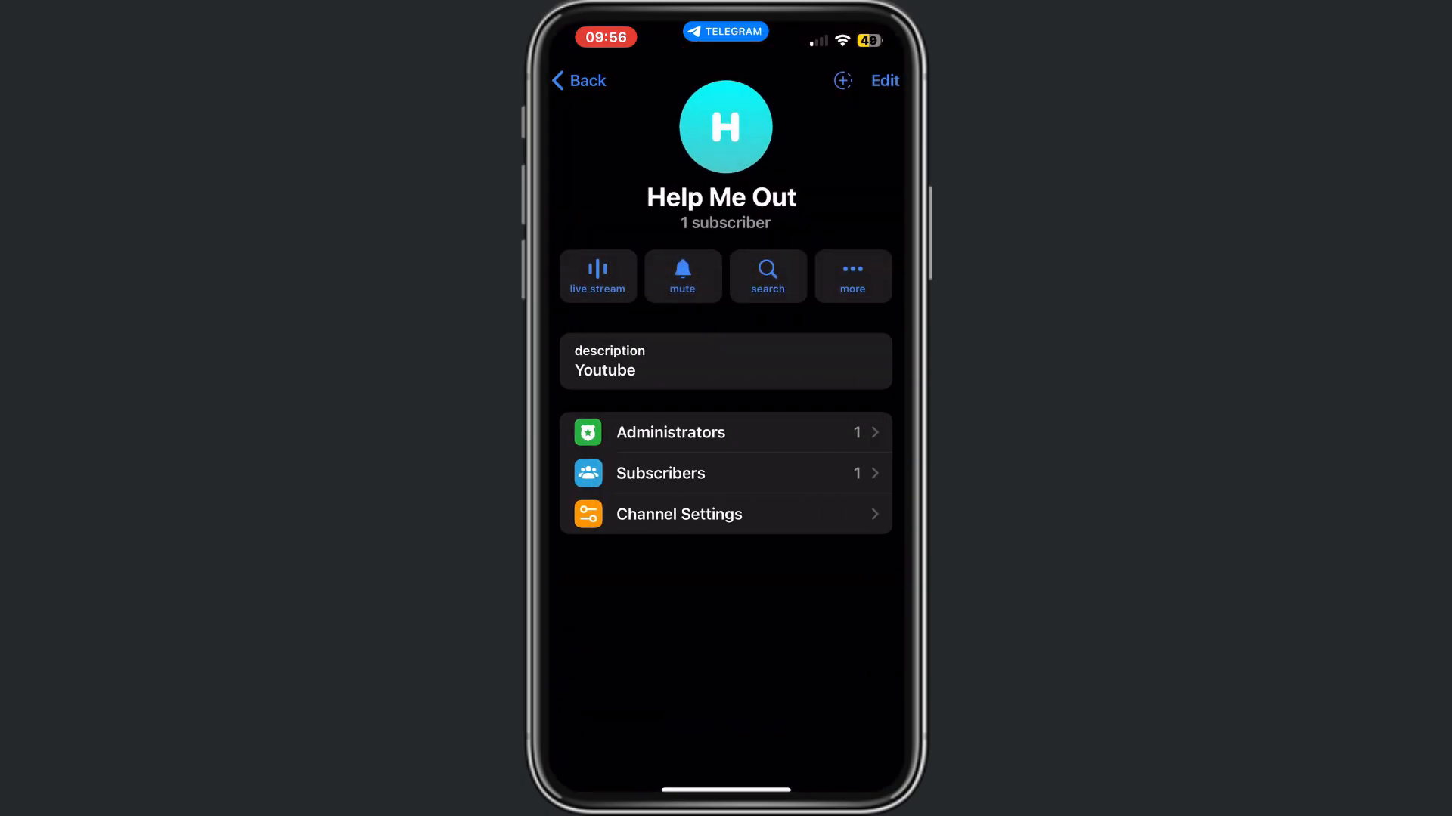
pyautogui.click(577, 80)
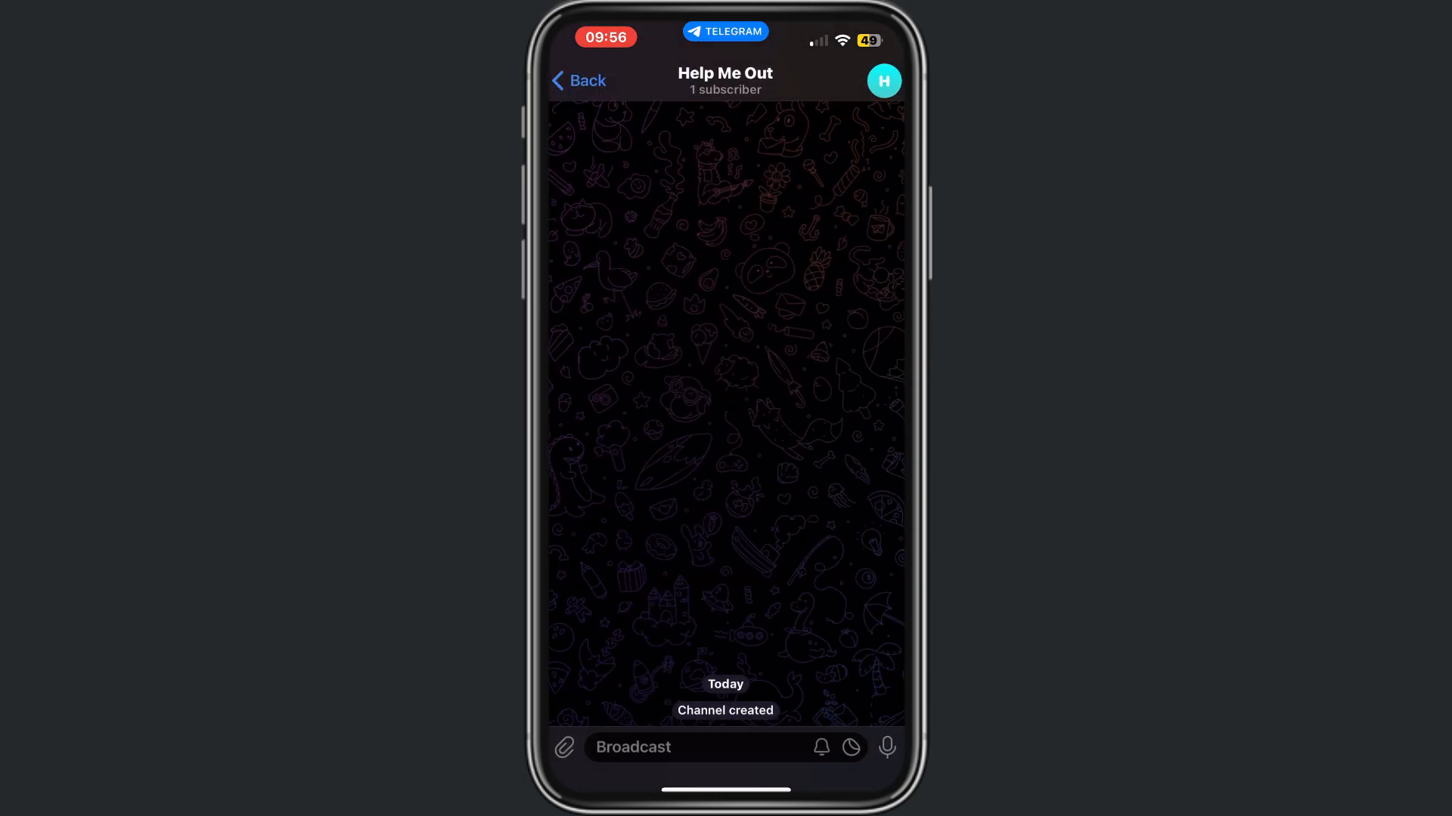